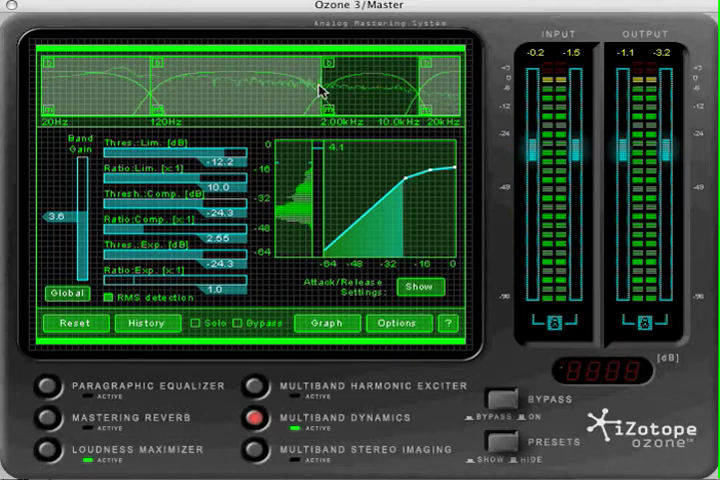
Step: Drag the middle crossover from 2.00 kHz down to about 1.13 kHz
{"action": "left_click_drag", "start_coordinate": [325, 95], "coordinate": [263, 86]}
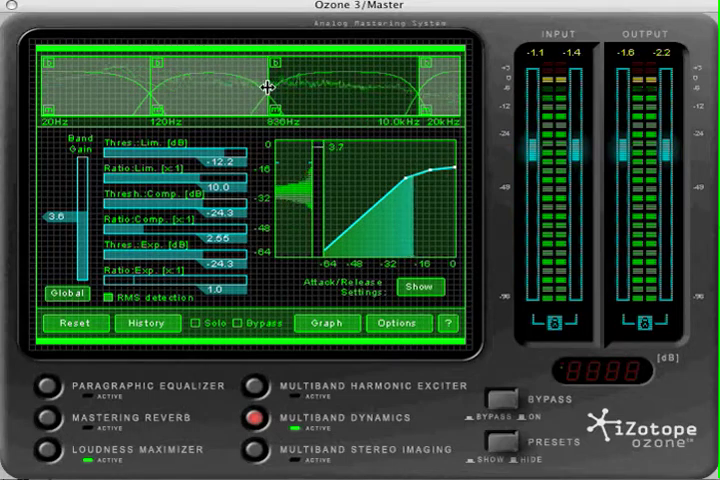
{"action": "left_click_drag", "start_coordinate": [265, 85], "coordinate": [285, 94]}
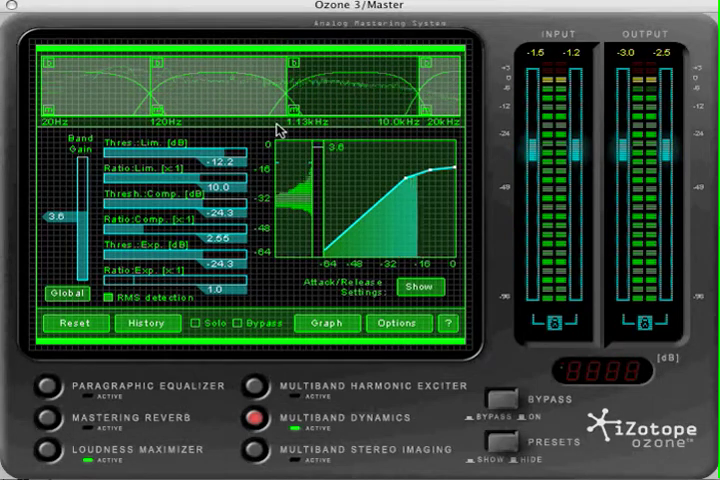
Step: Insert a new band, then set the crossover type to Digital in Crossover Options
{"action": "right_click", "coordinate": [256, 92]}
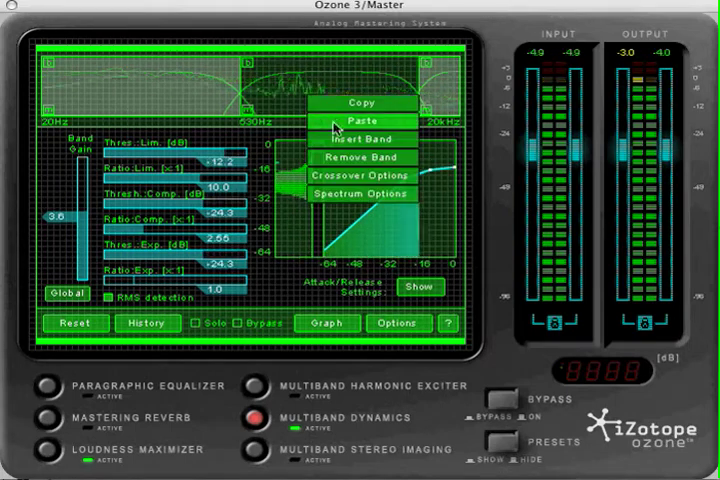
{"action": "left_click", "coordinate": [350, 118]}
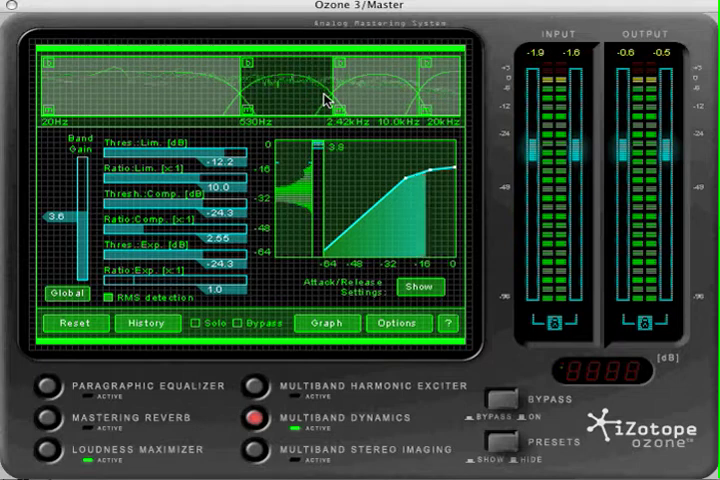
{"action": "right_click", "coordinate": [330, 95]}
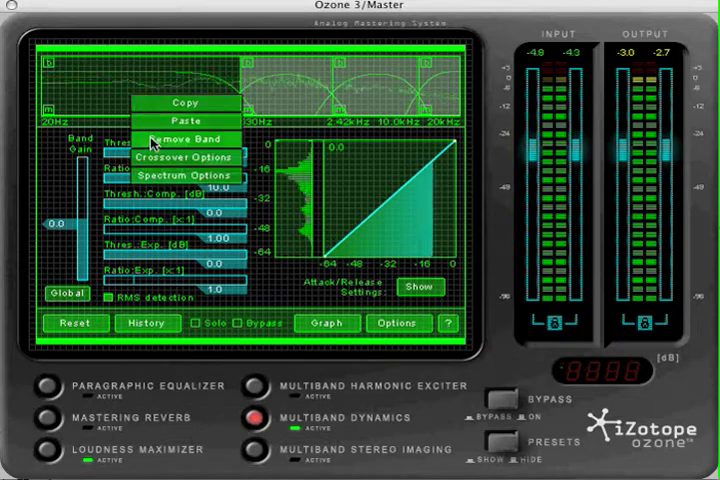
{"action": "left_click", "coordinate": [184, 157]}
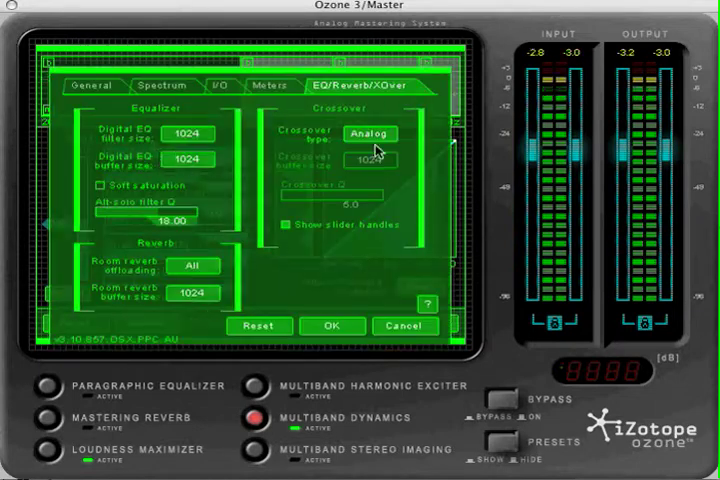
{"action": "left_click", "coordinate": [370, 134]}
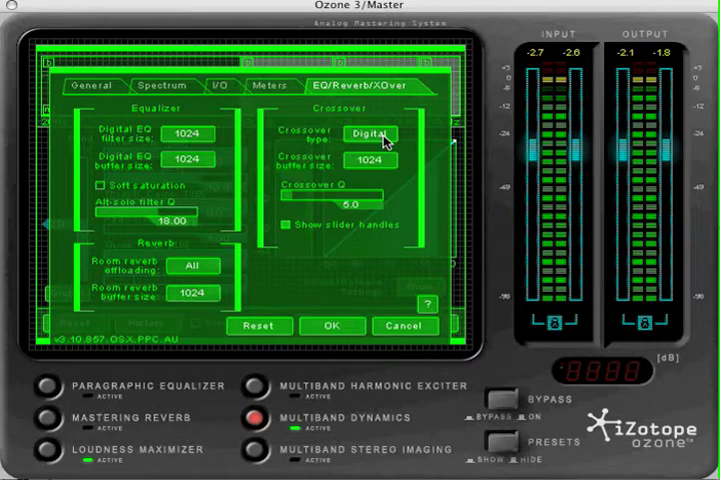